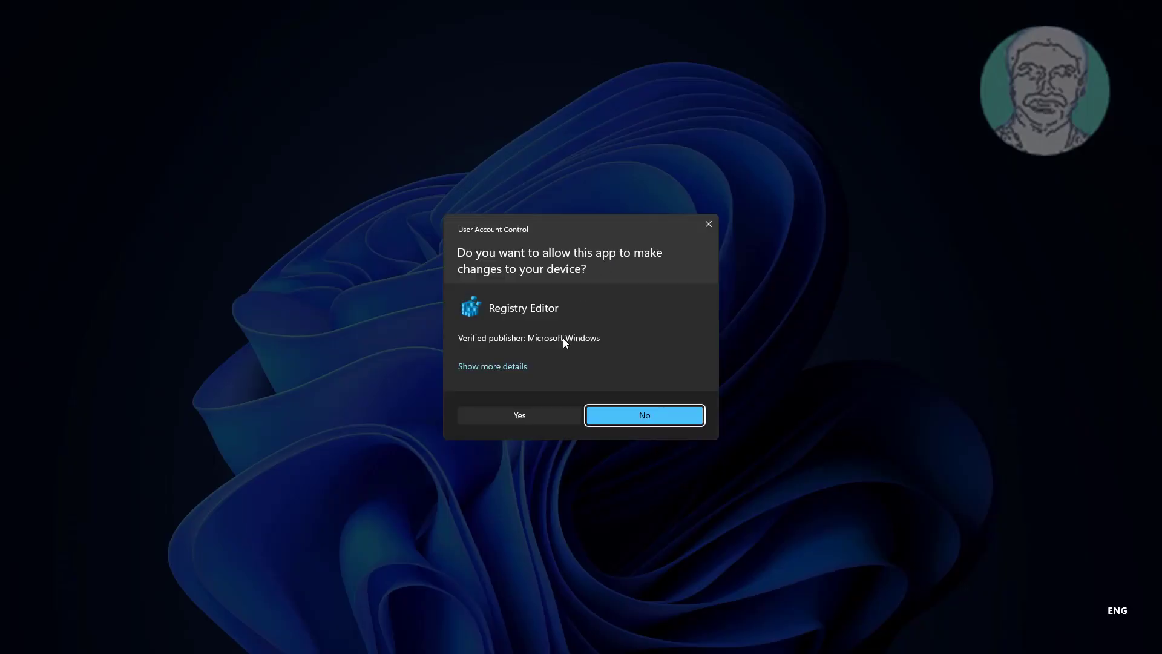
Step: Accept the User Account Control prompt so Registry Editor launches
click(518, 415)
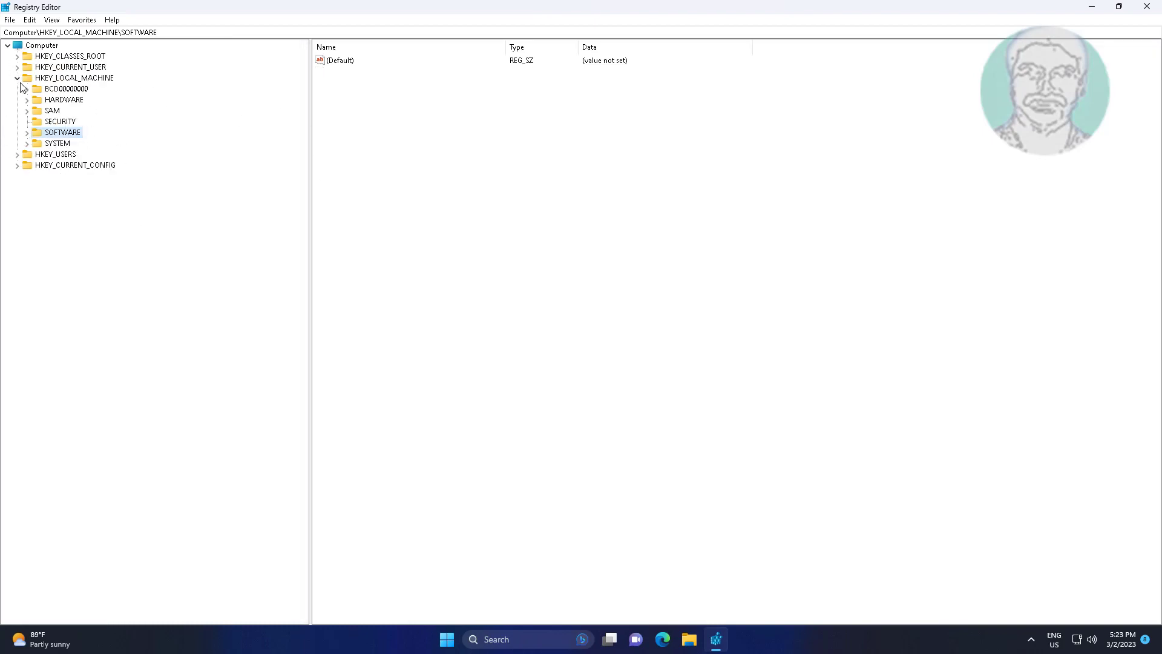
Step: Collapse HKEY_LOCAL_MACHINE and expand HKEY_CLASSES_ROOT, scrolling toward Directory
click(17, 78)
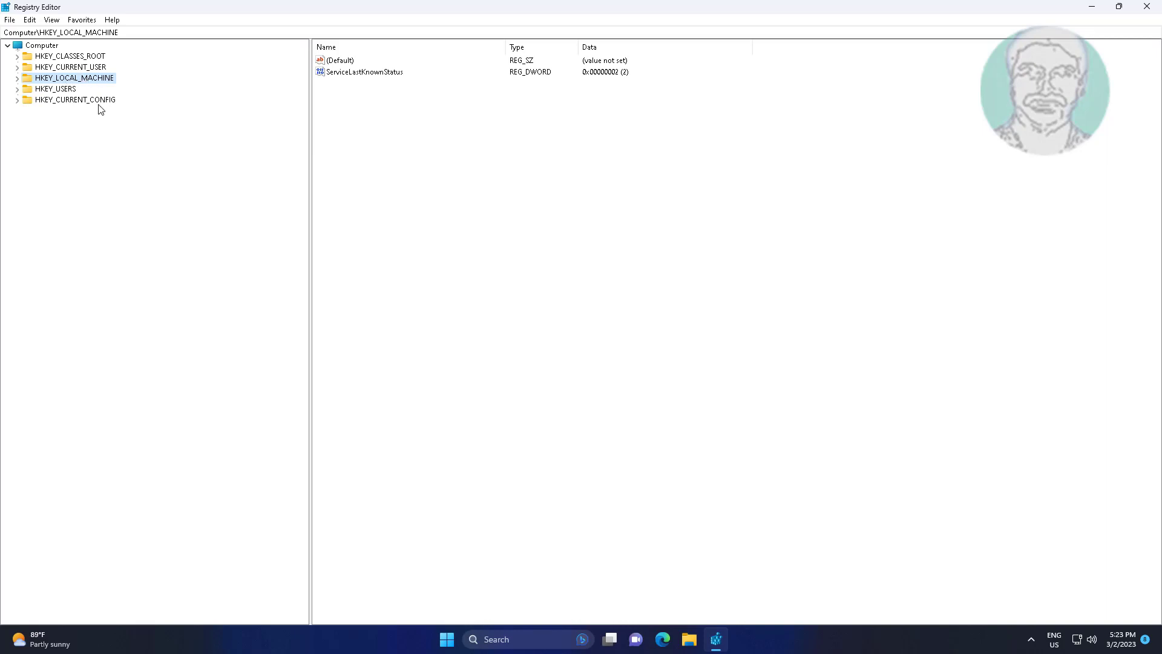
click(70, 56)
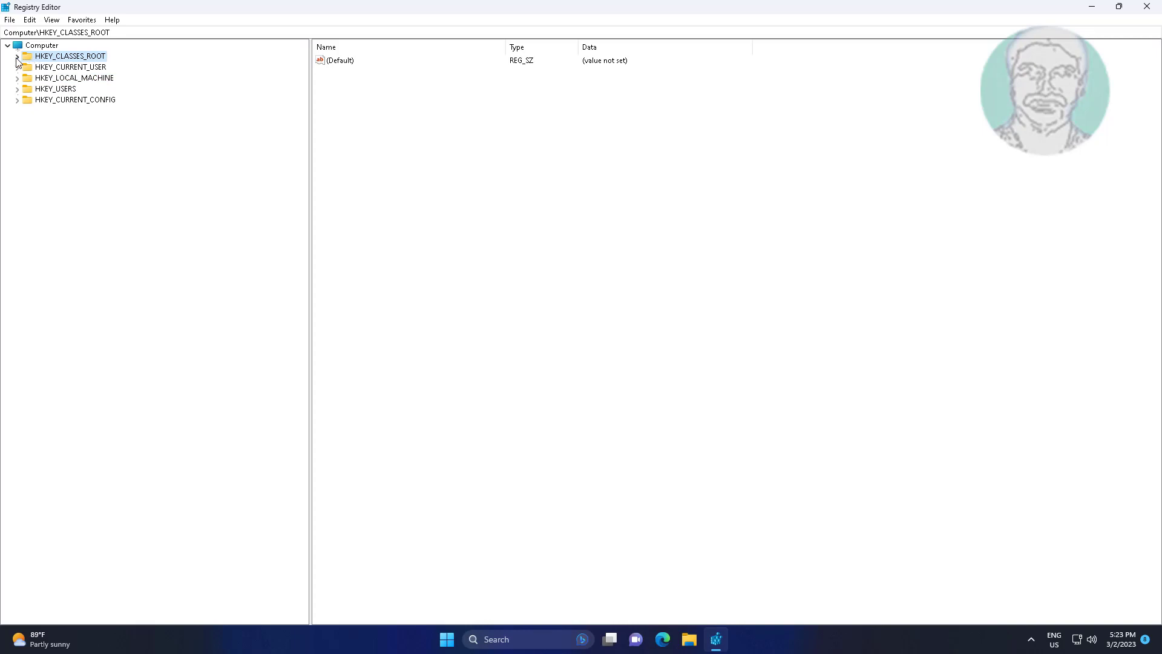
click(17, 56)
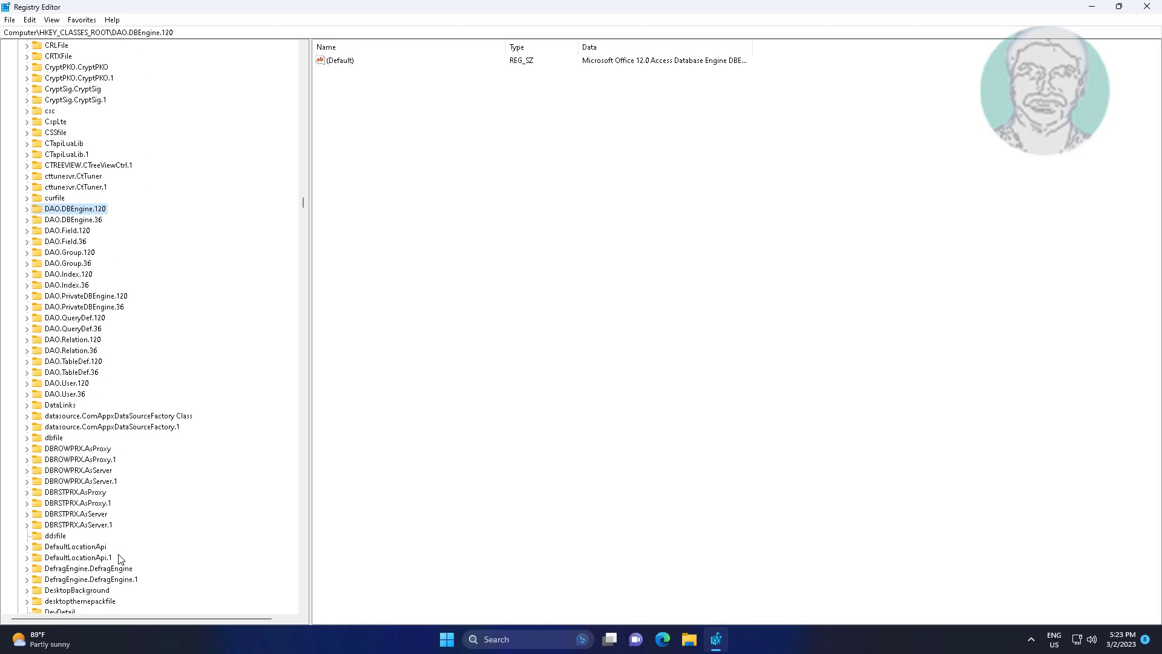
scroll(down, 3)
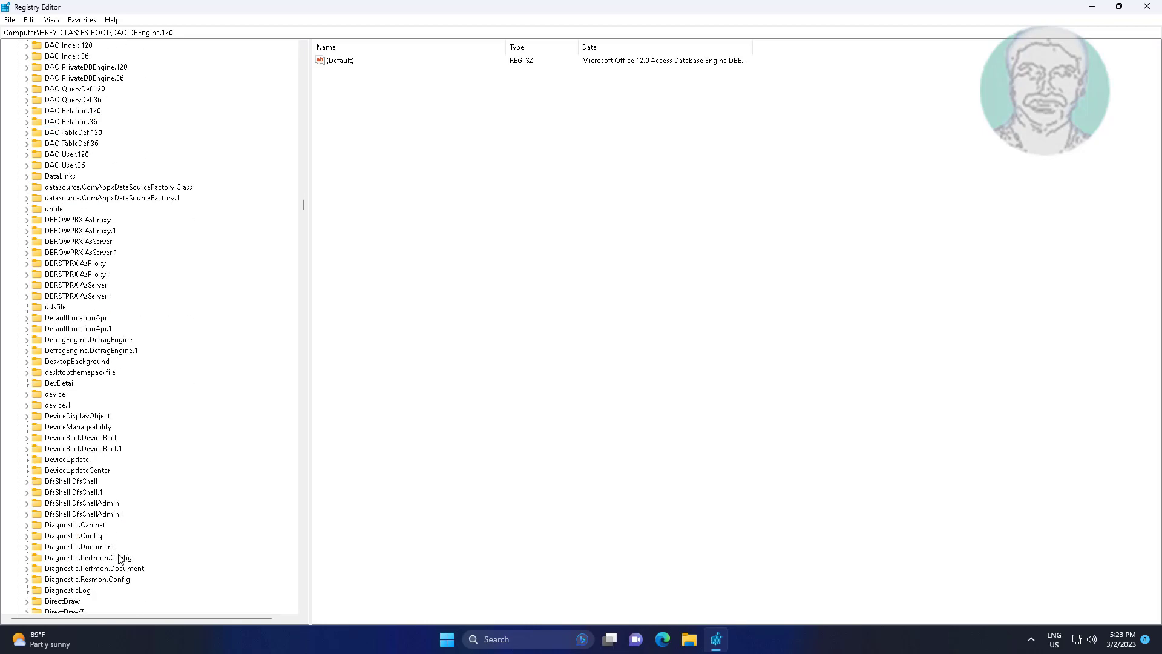
scroll(down, 3)
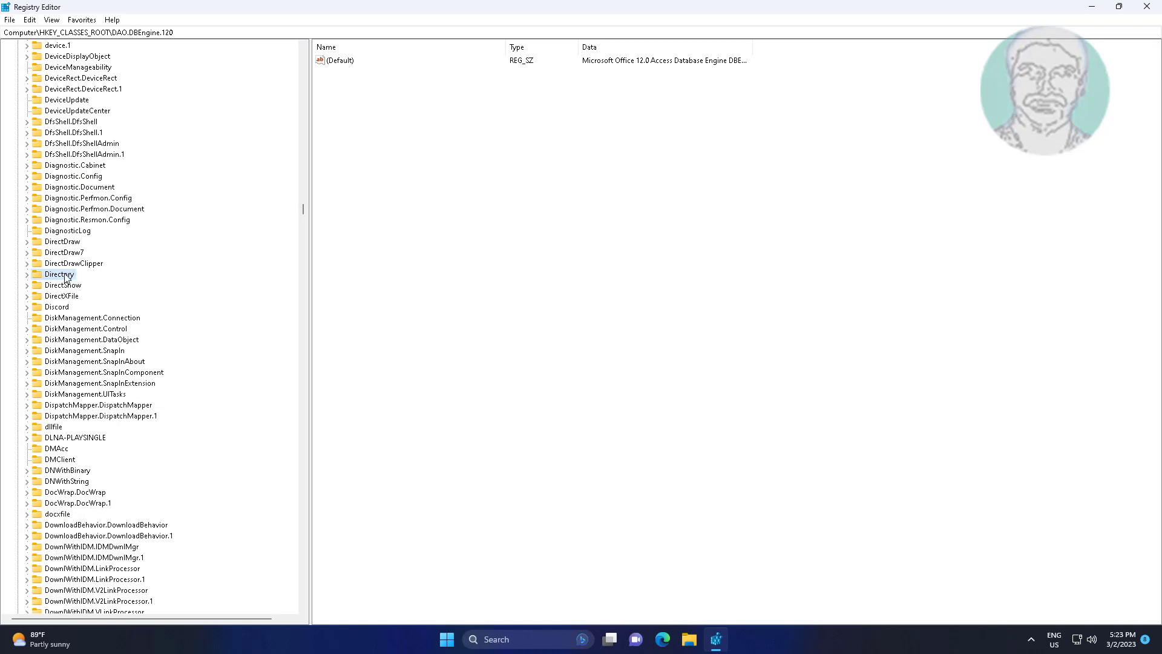
Step: Expand Directory > Background > shellex > ContextMenuHandlers and select the igxDTCM key
click(59, 275)
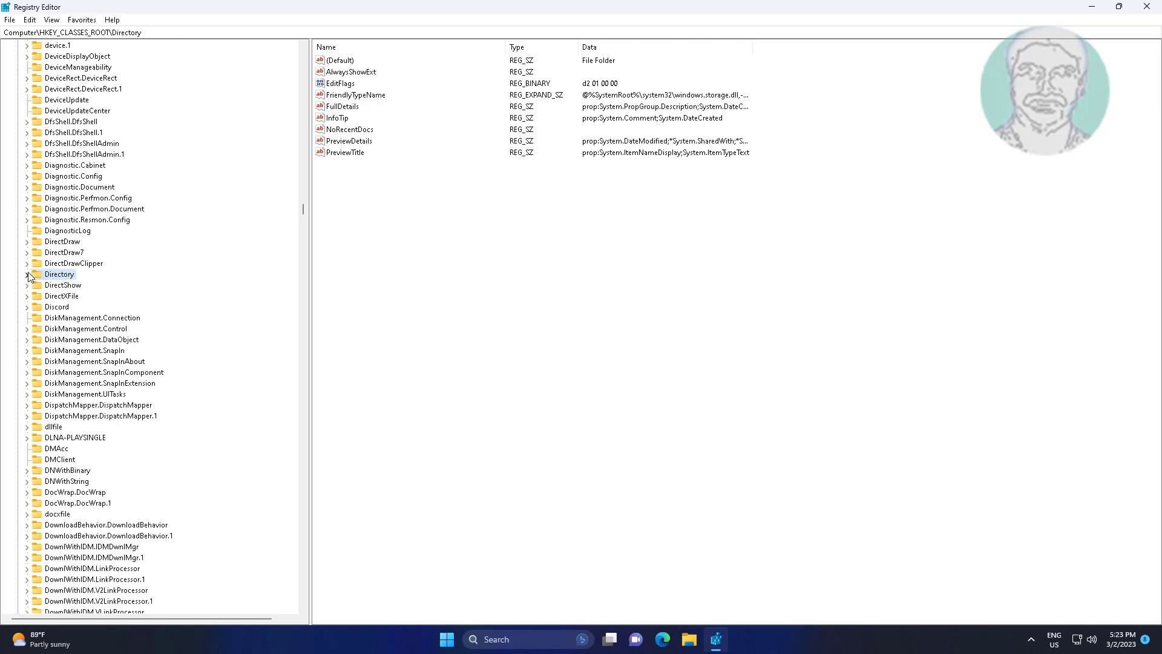
click(26, 275)
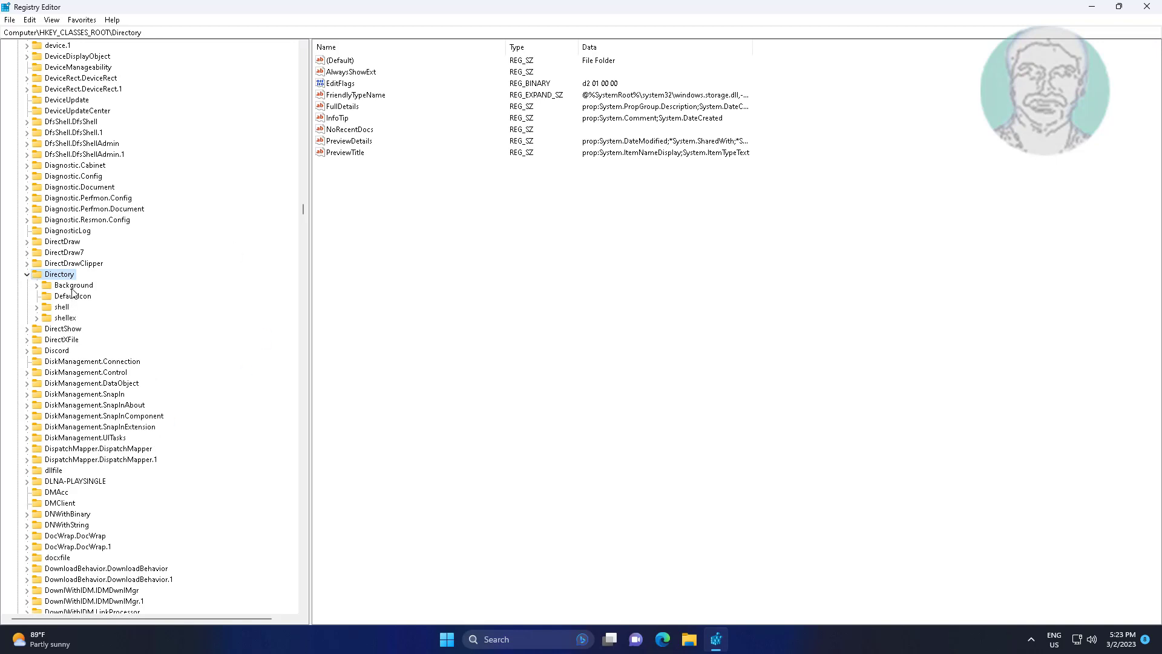
click(73, 285)
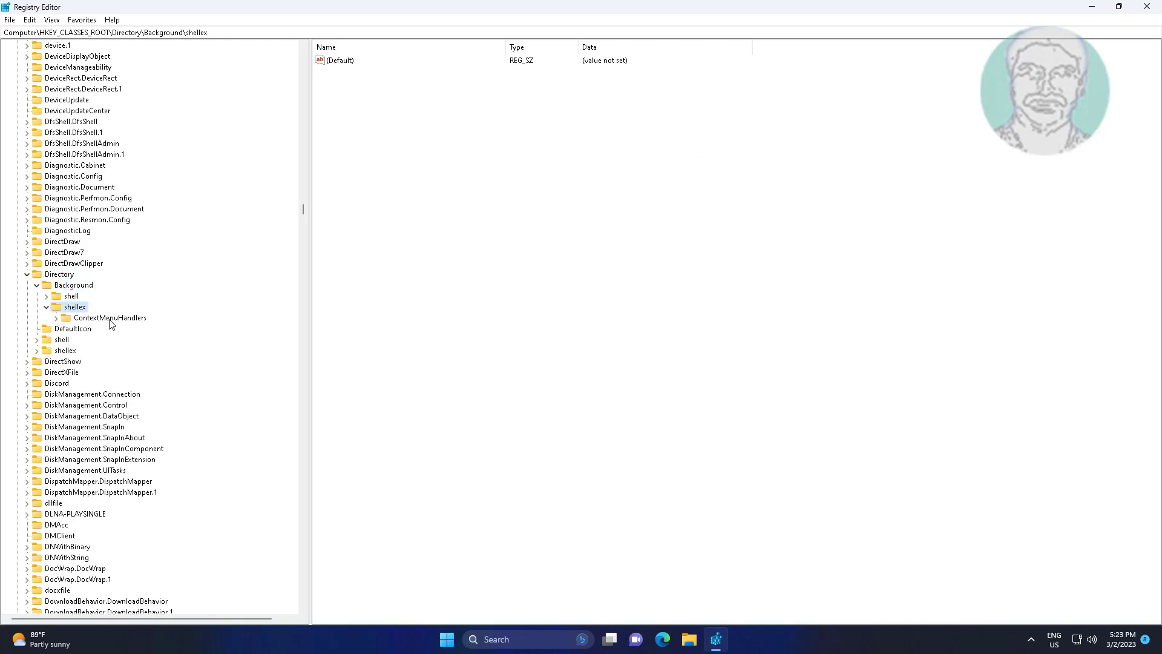
click(55, 317)
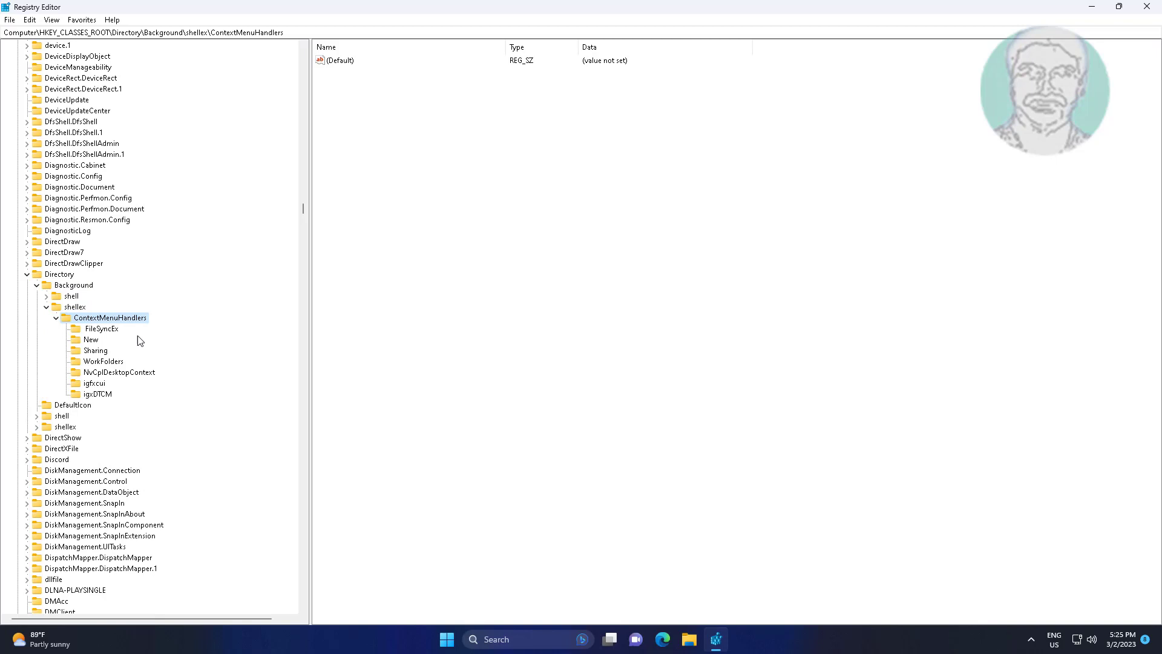
mouse_move(141, 422)
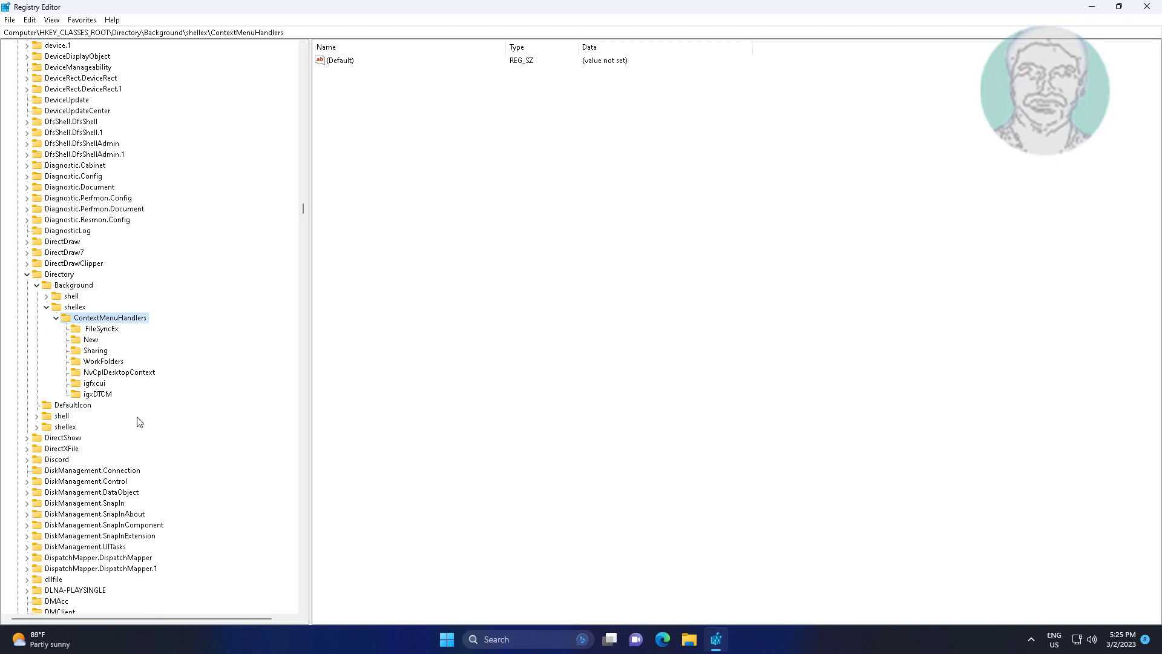
click(94, 394)
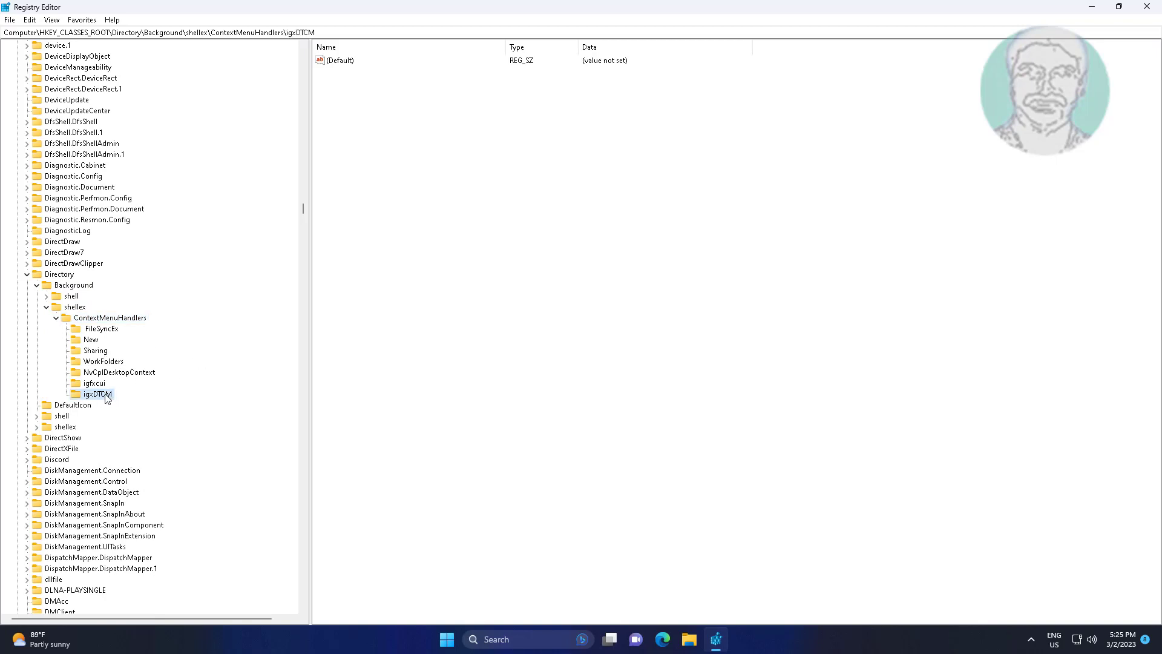
Step: Delete the igxDTCM, igfxcui and NvCplDesktopContext keys from ContextMenuHandlers, confirming each
right_click(93, 393)
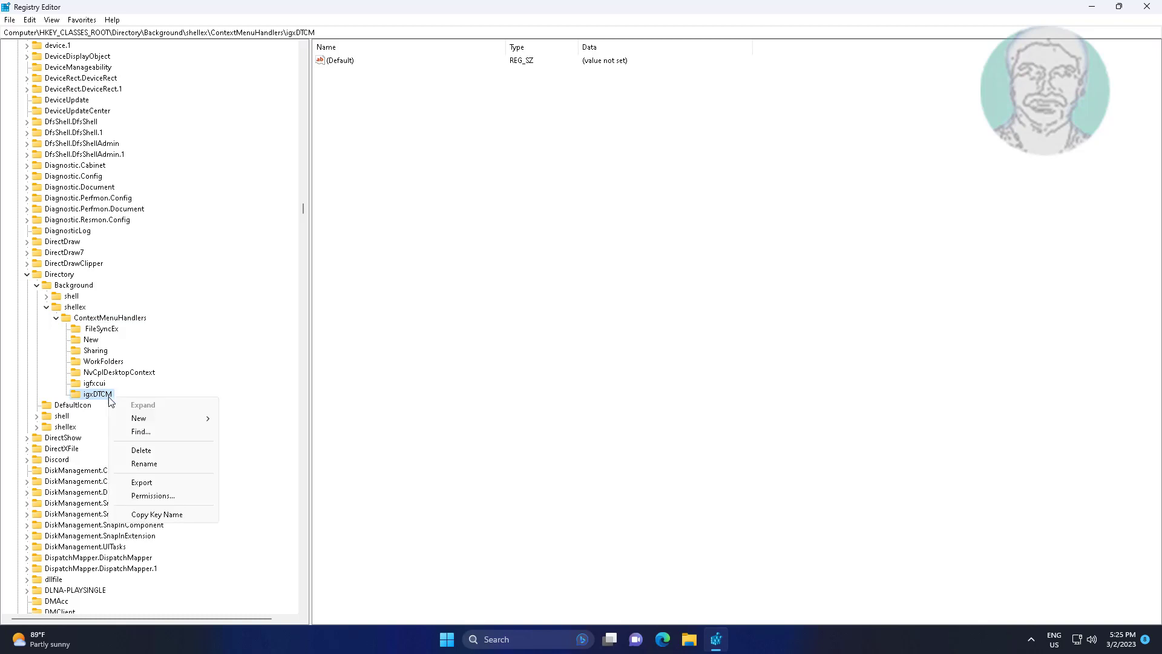
click(371, 442)
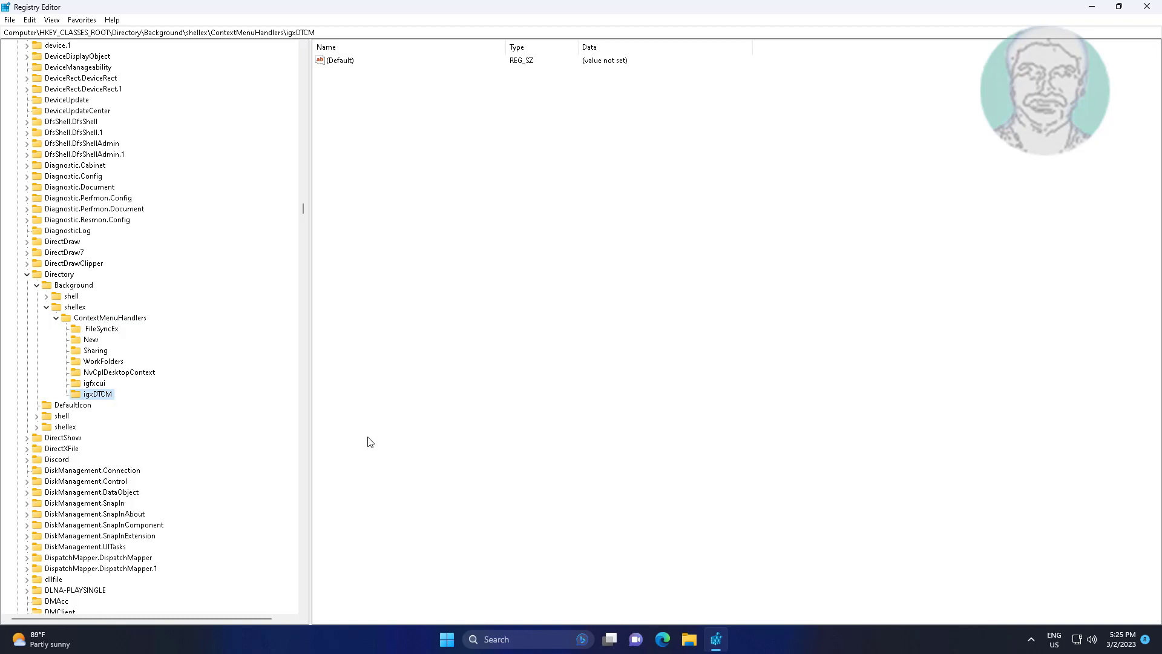
click(95, 383)
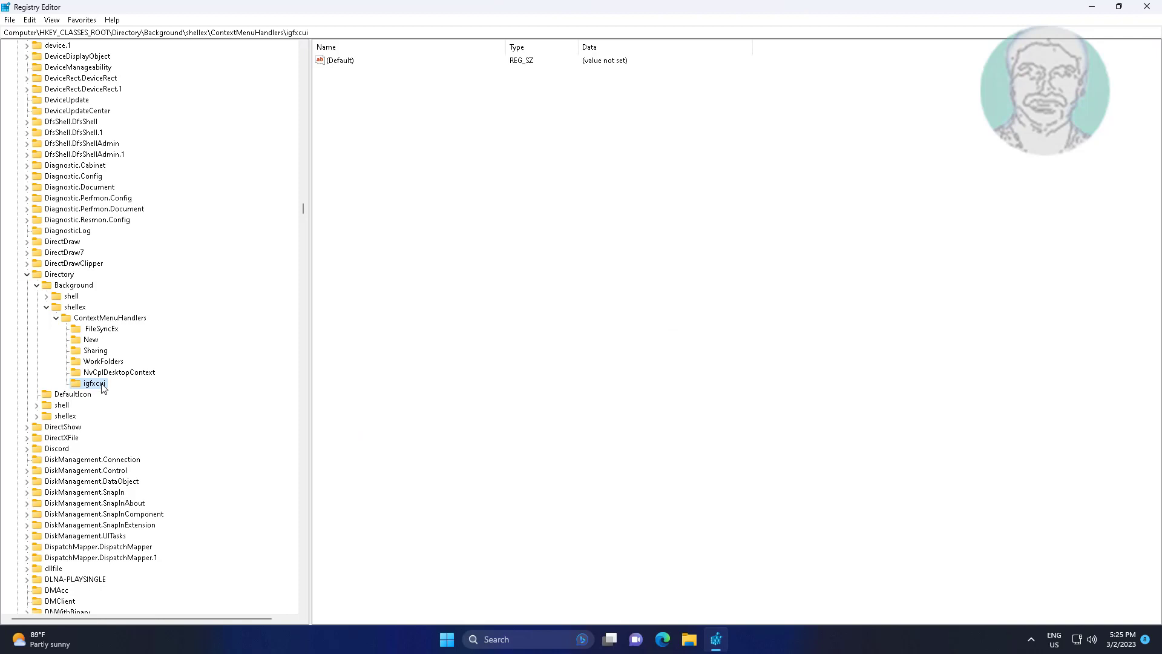
right_click(92, 384)
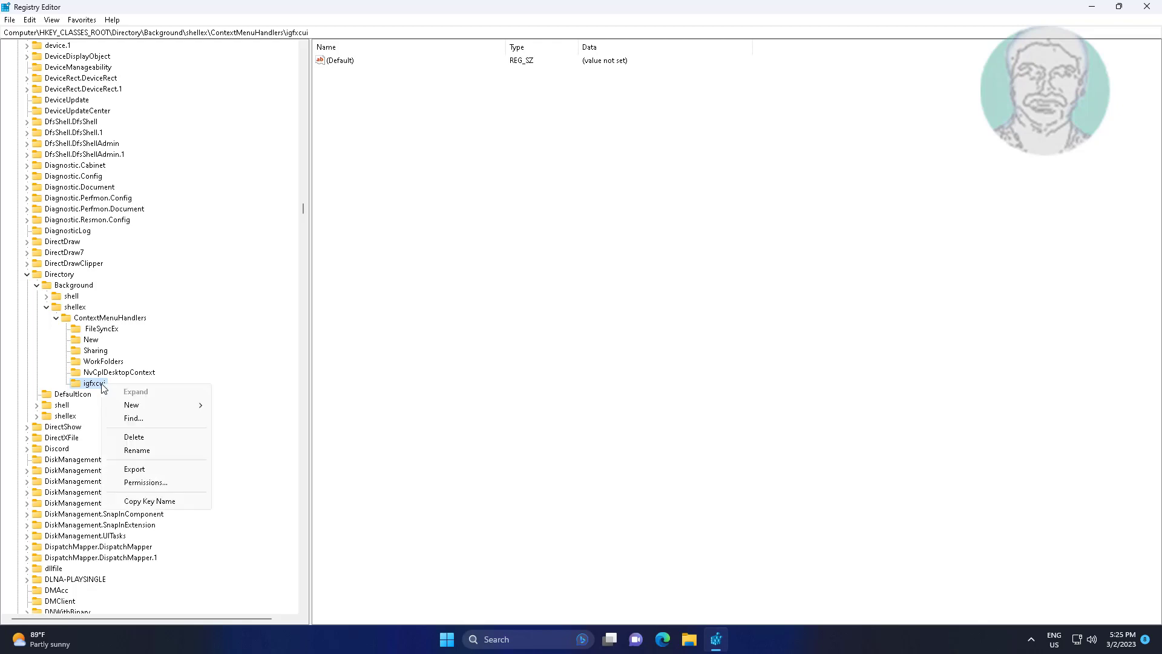
click(133, 436)
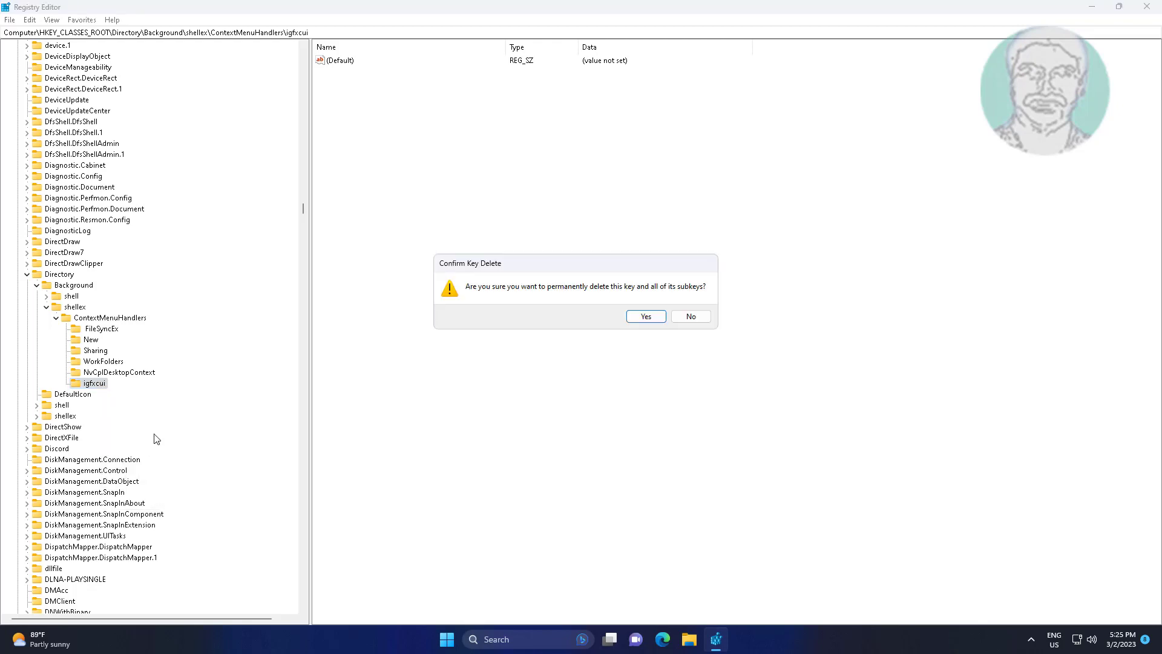
click(644, 316)
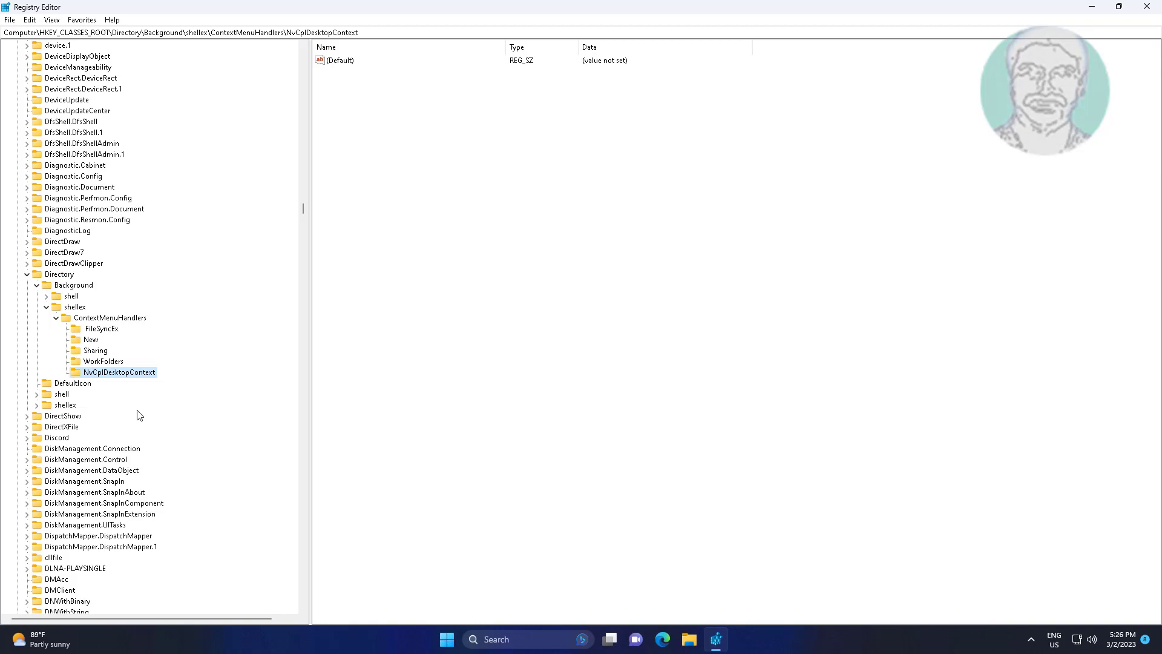
mouse_move(143, 374)
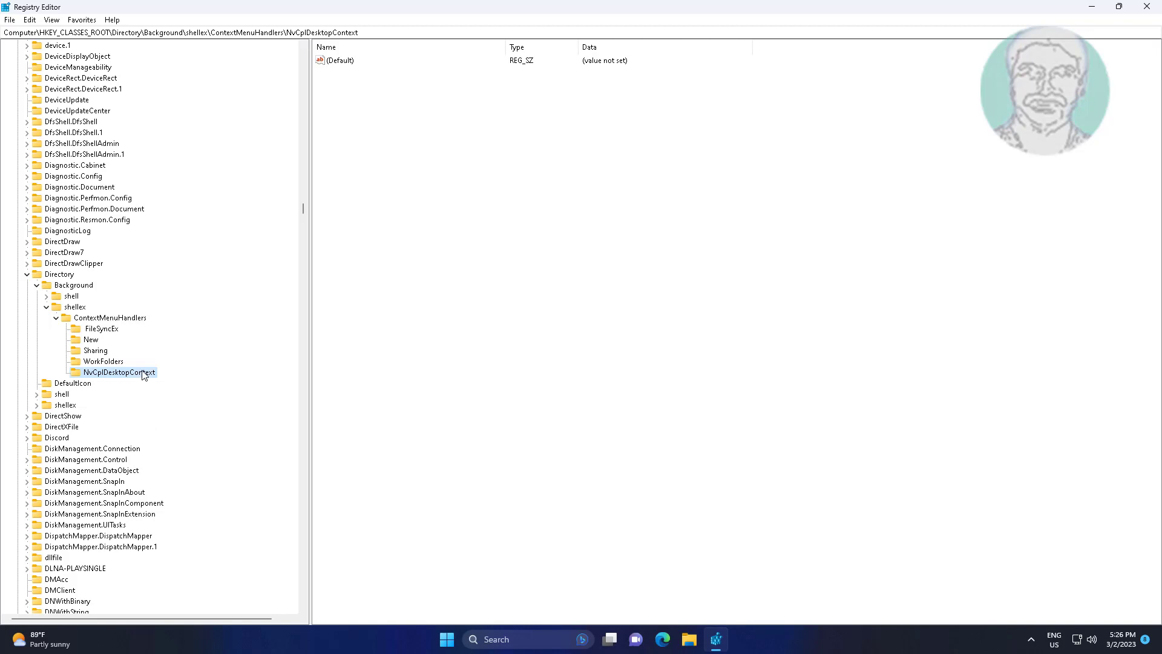
right_click(119, 371)
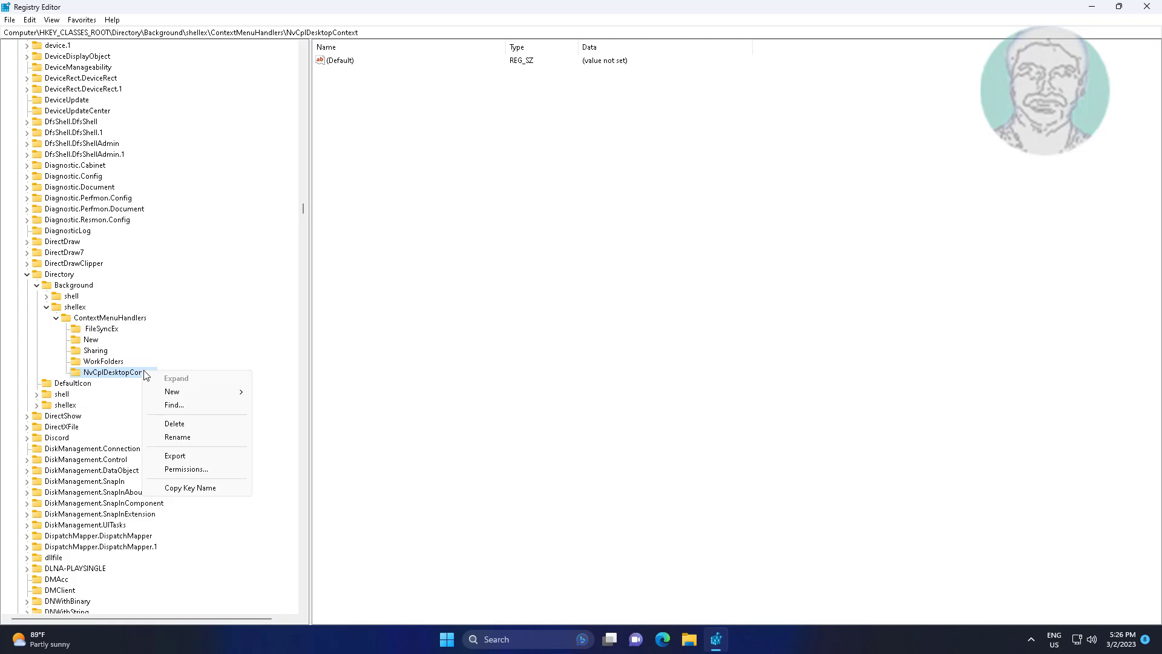
click(174, 423)
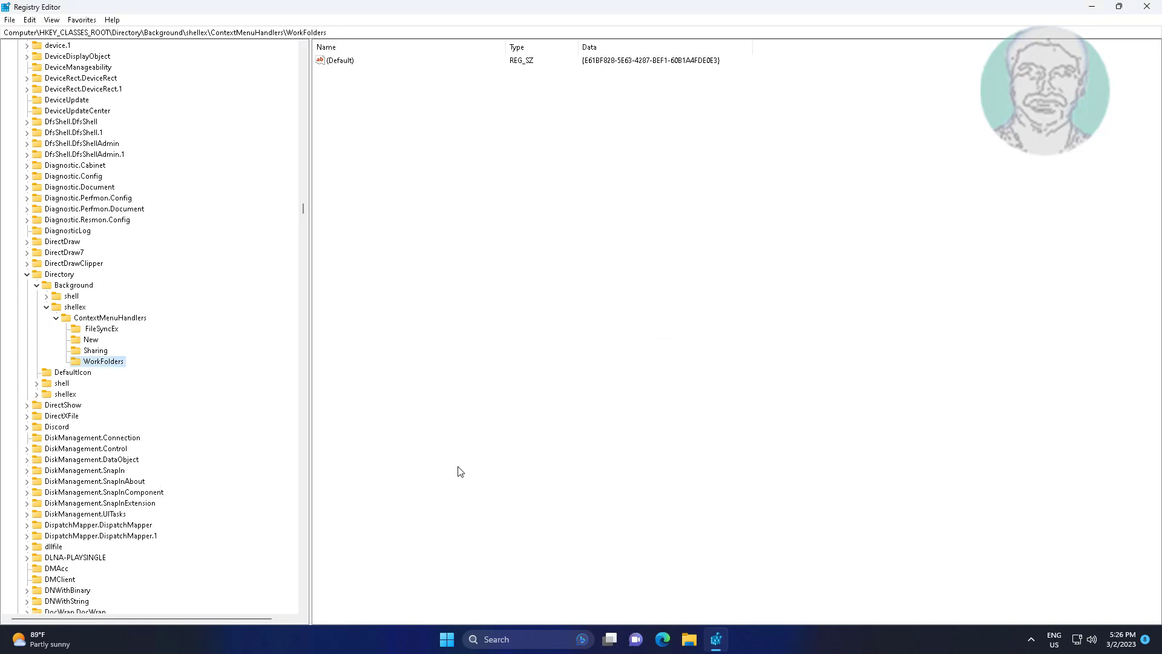
mouse_move(101, 339)
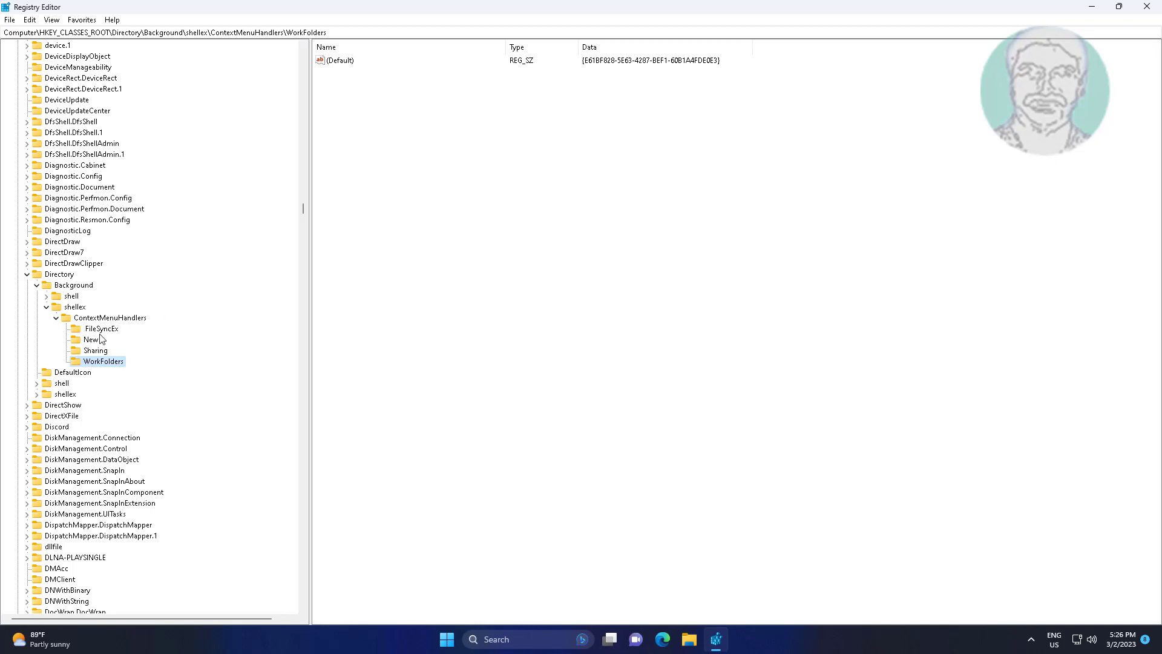
mouse_move(141, 364)
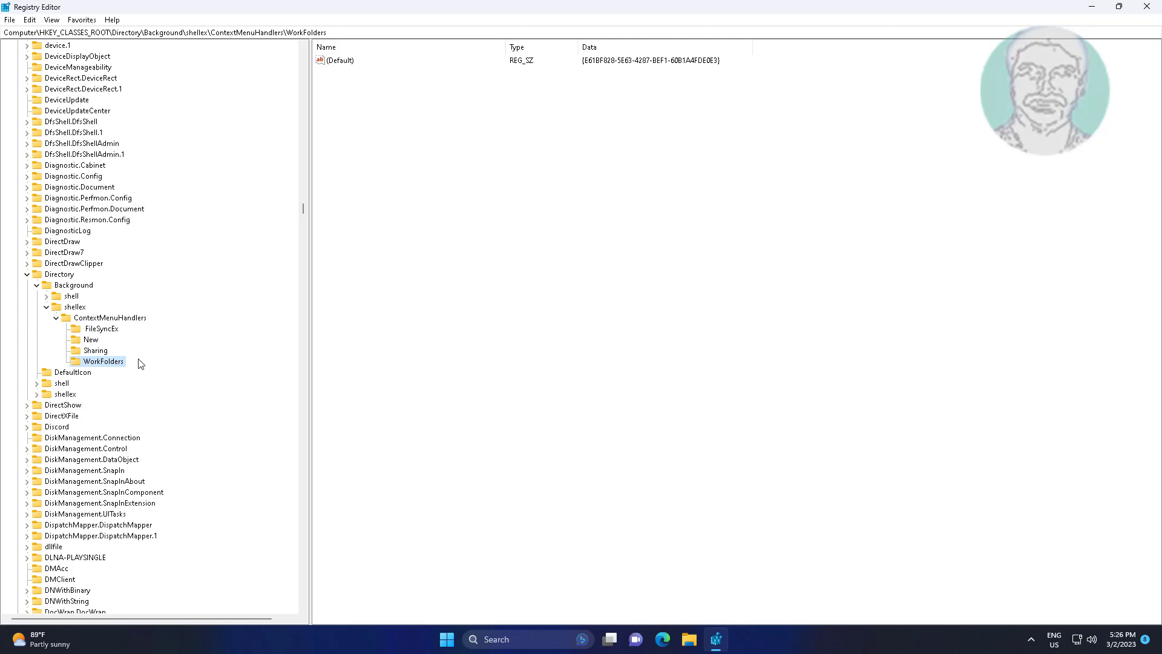
mouse_move(137, 362)
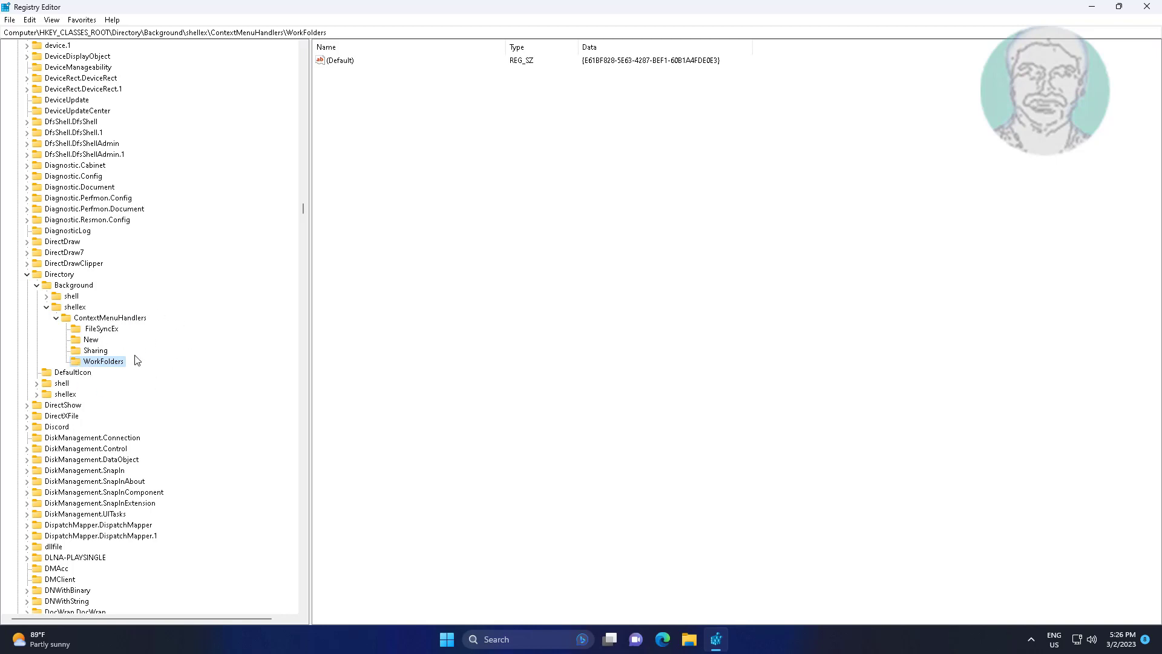
mouse_move(114, 375)
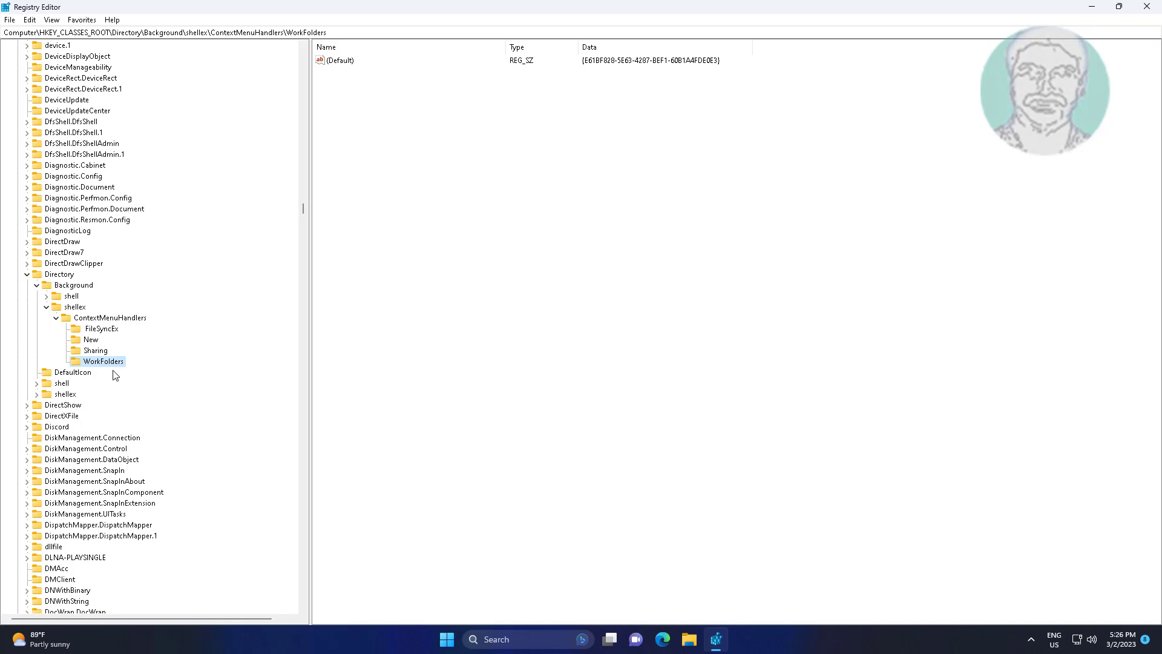
mouse_move(179, 368)
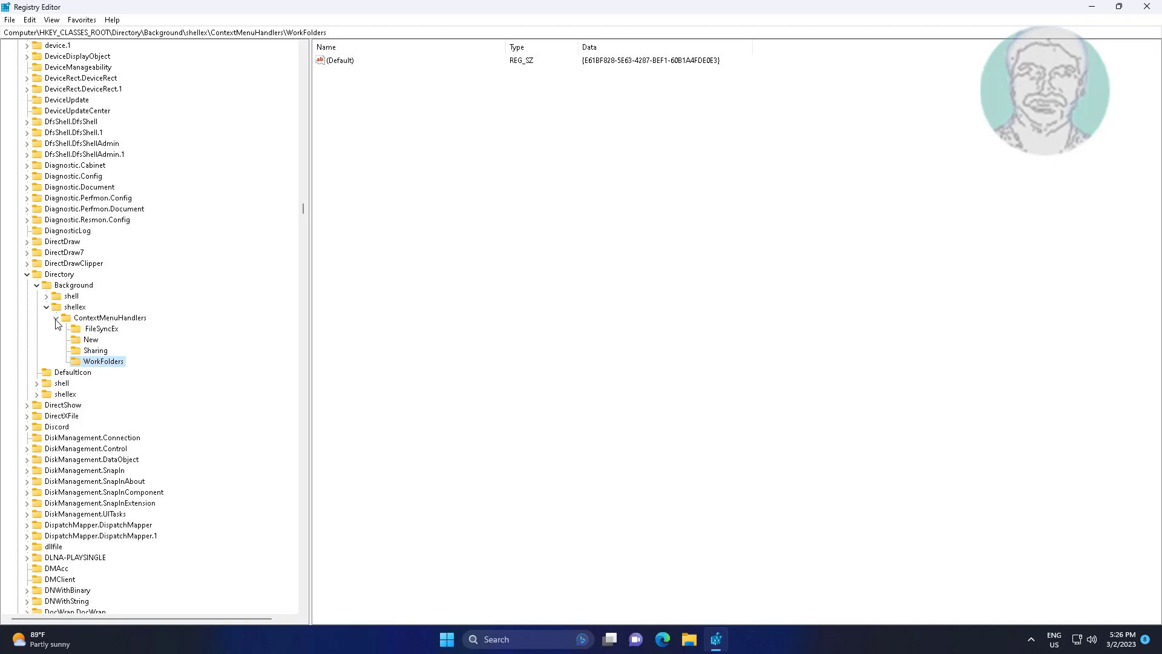
Step: Collapse the ContextMenuHandlers and shellex branches, then bring up Start for power options
click(56, 317)
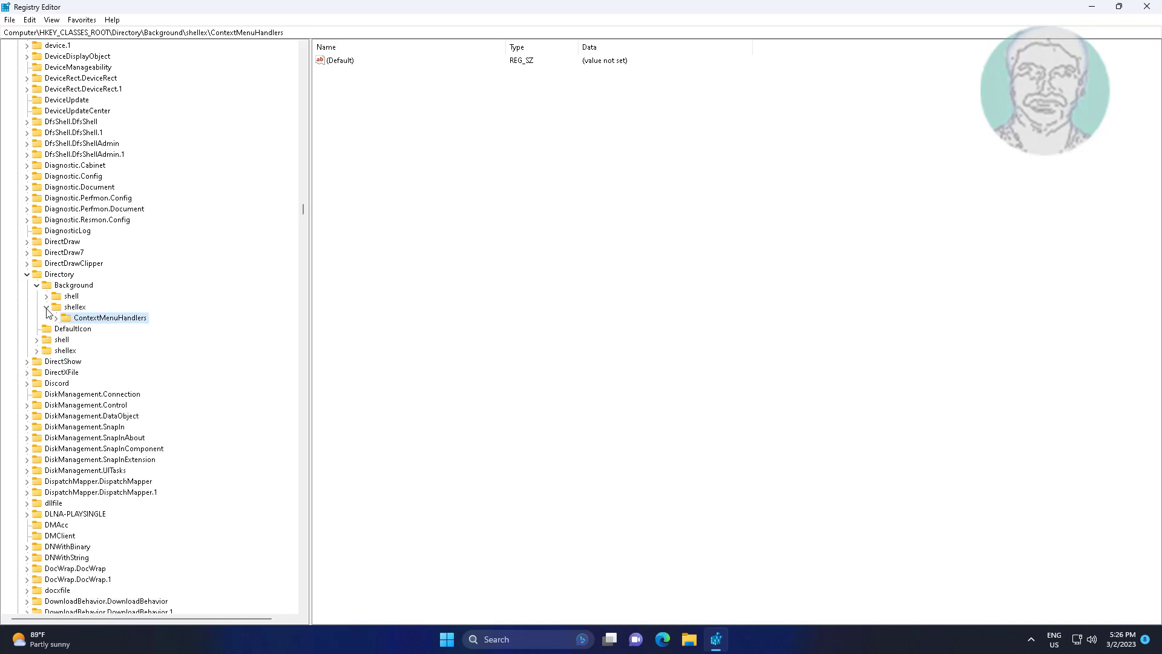
click(59, 273)
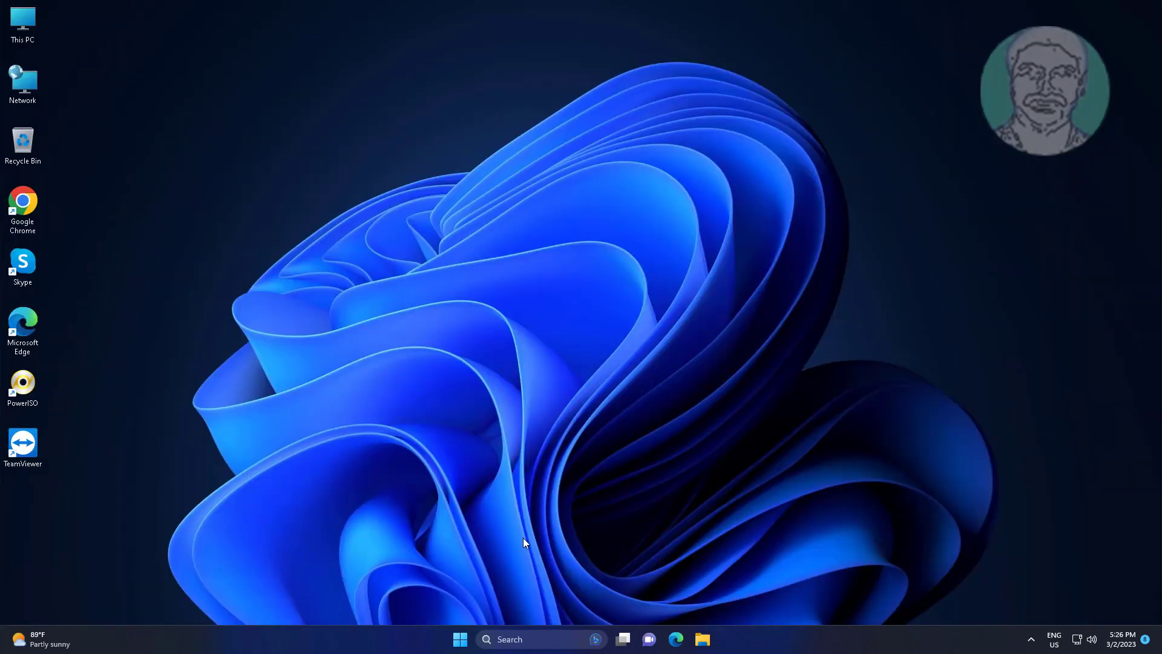
click(460, 639)
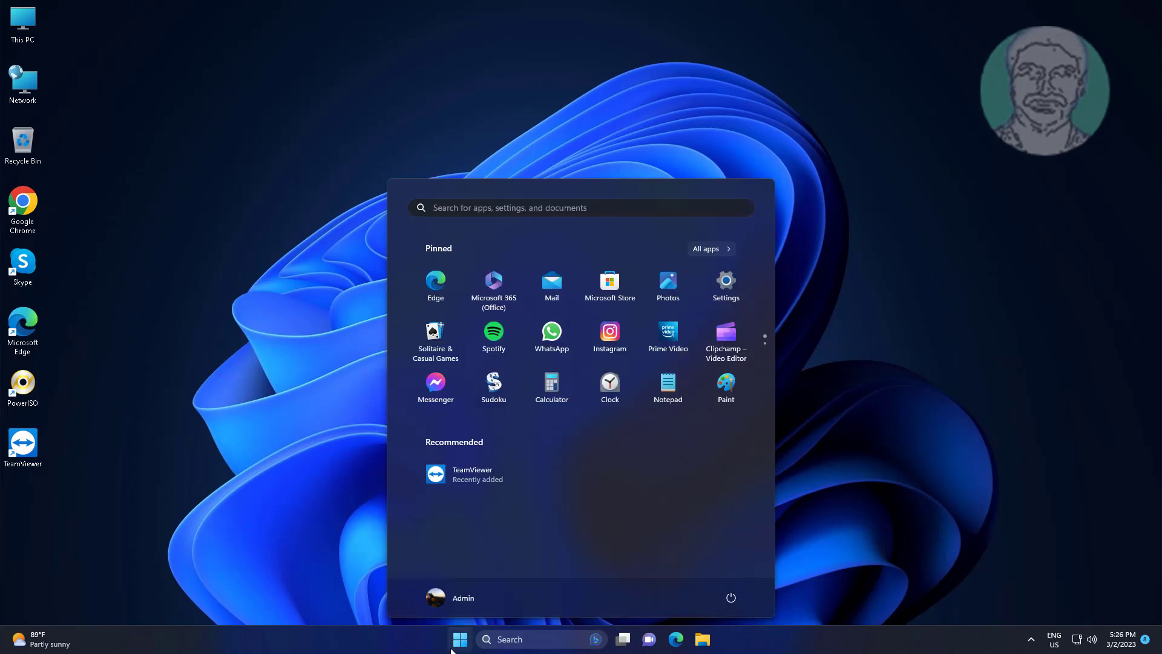
mouse_move(731, 579)
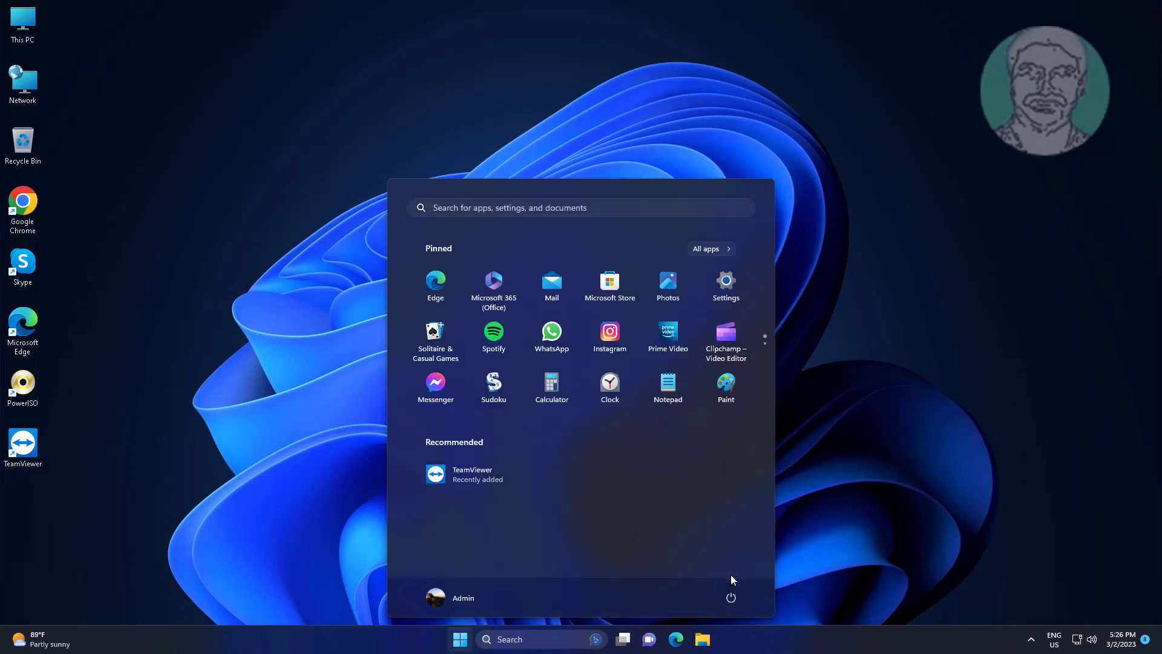